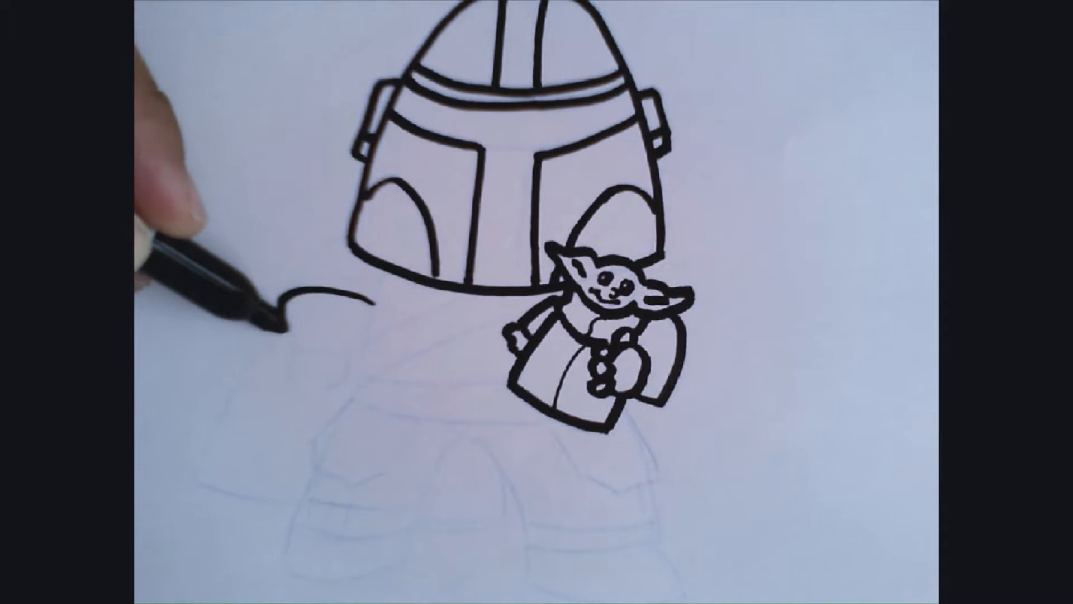
Ink the outline of the Mandalorian's left arm over the pencil sketch beside the helmet.
left_click_drag(287, 308, 336, 322)
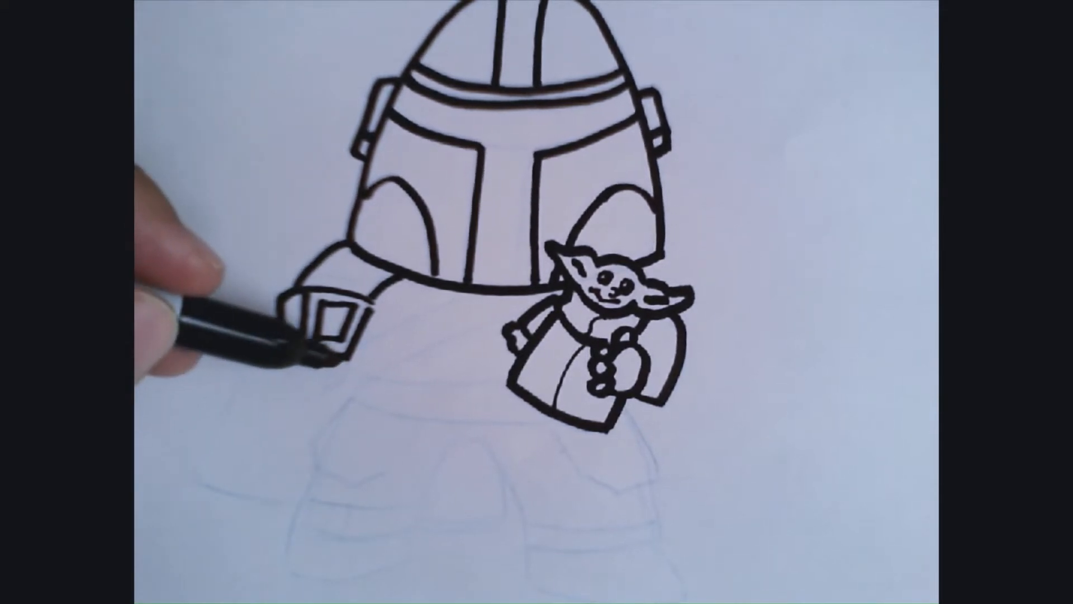